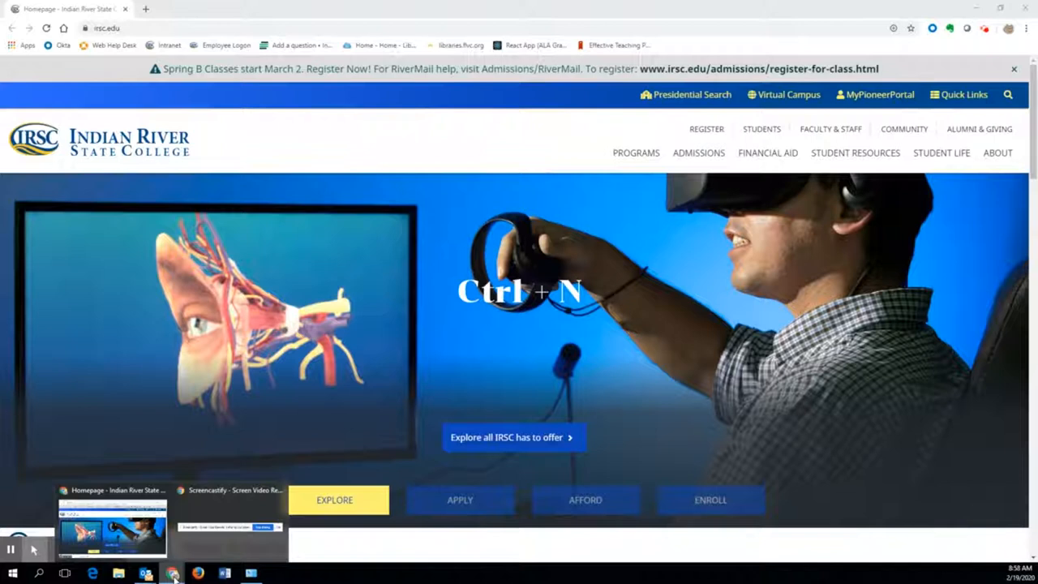
Step: In a new browser window, reach the IRSC Libraries site and its MLA Style Guide, 8th Edition
{"action": "right_click", "coordinate": [172, 575]}
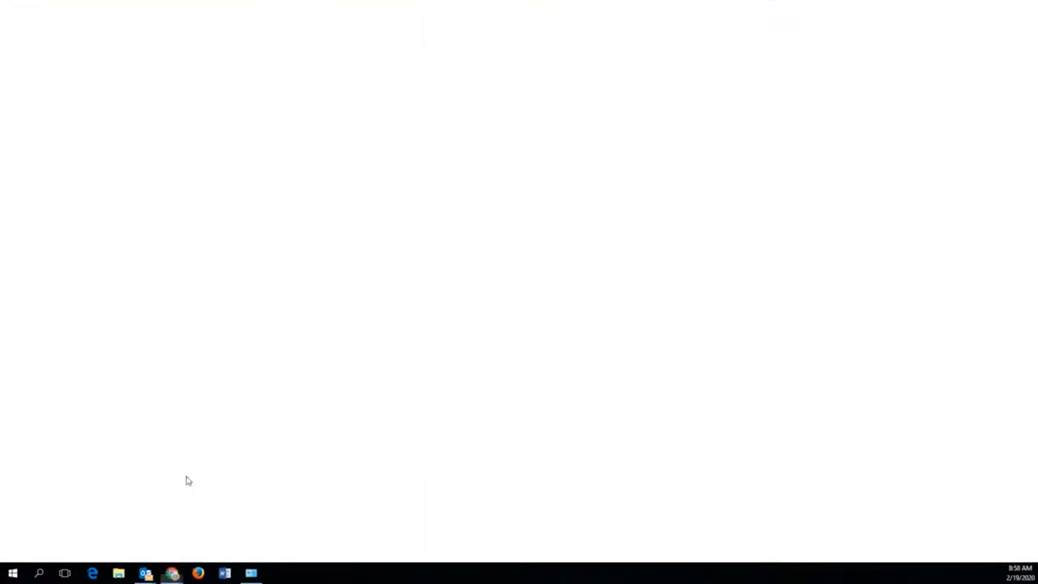
{"action": "left_click", "coordinate": [198, 574]}
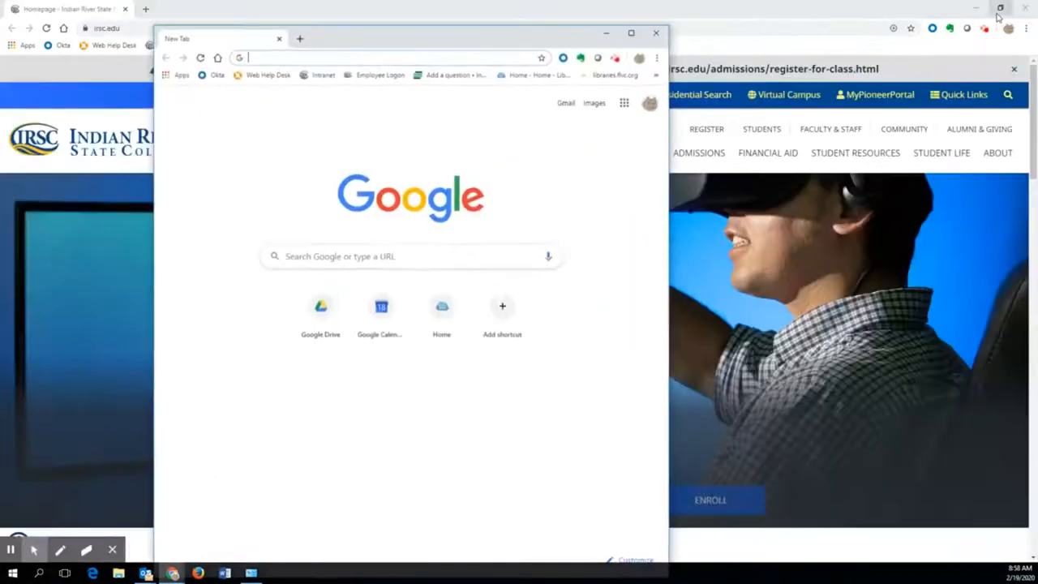
{"action": "mouse_move", "coordinate": [1000, 16]}
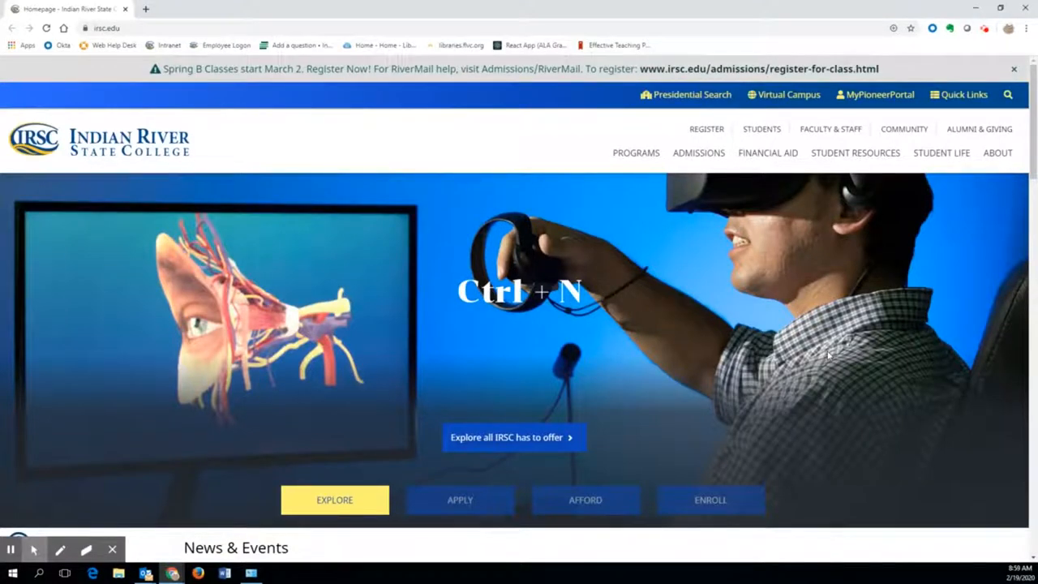
{"action": "mouse_move", "coordinate": [960, 94]}
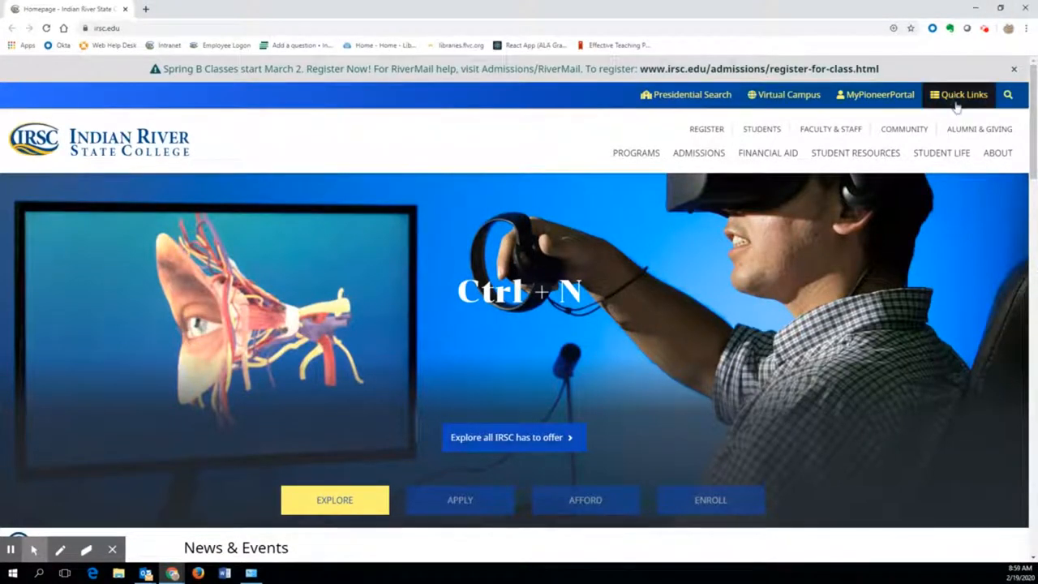
{"action": "left_click", "coordinate": [957, 94]}
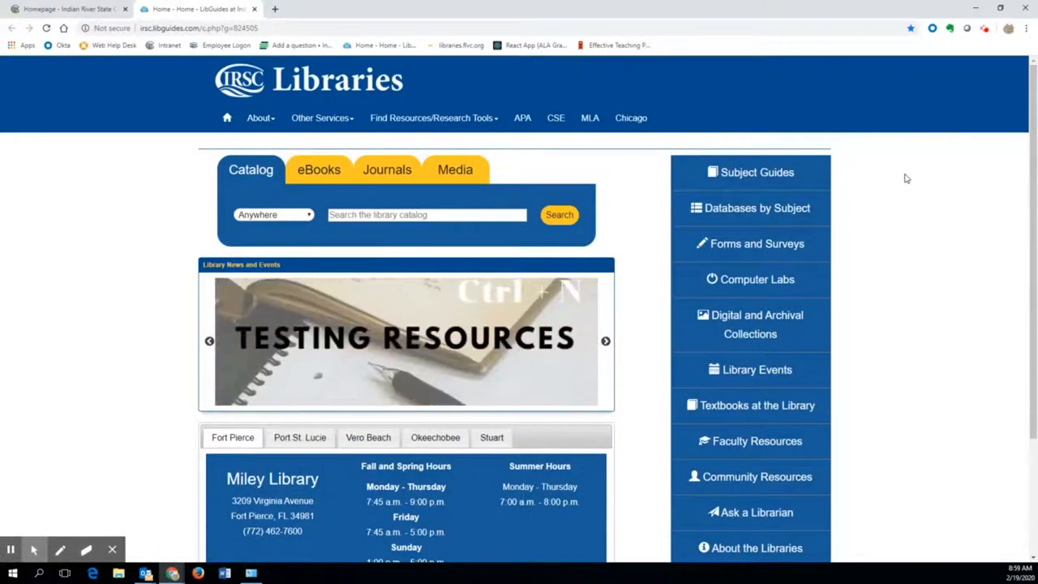
{"action": "mouse_move", "coordinate": [548, 170]}
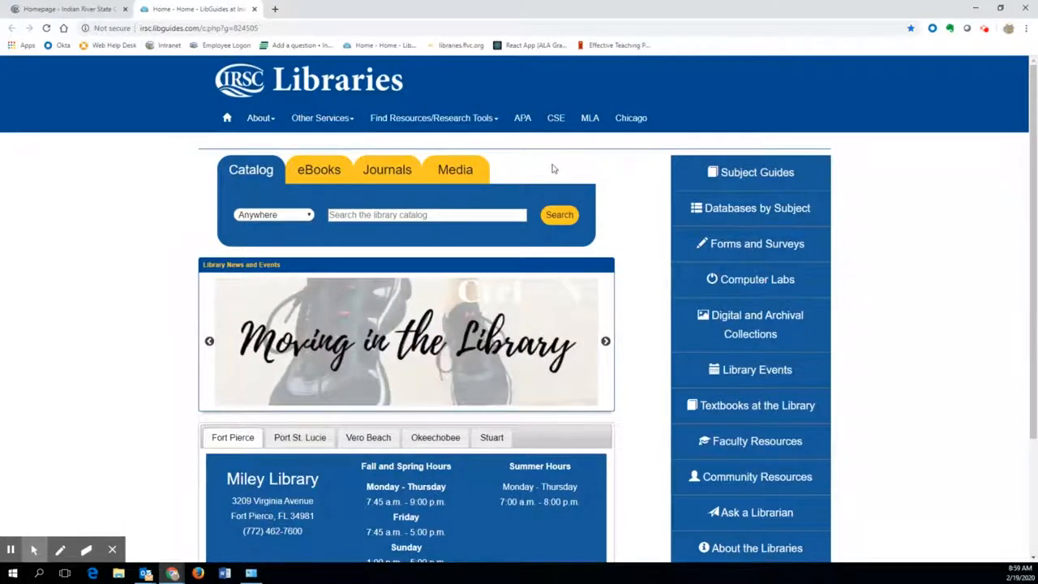
{"action": "left_click", "coordinate": [591, 117]}
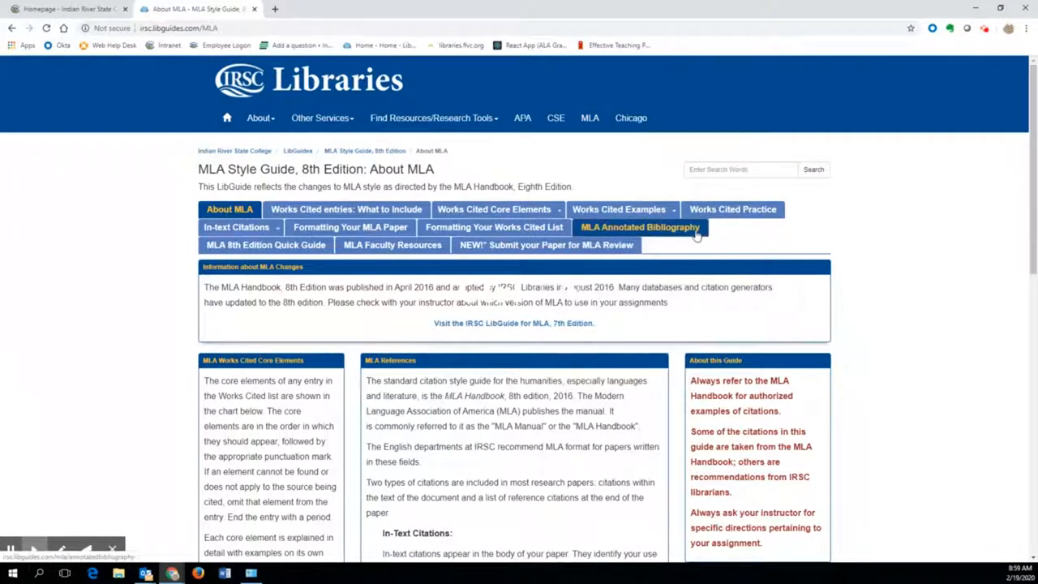
Step: From the MLA Annotated Bibliography guide page, open the MLA 8th Edition template as a Word document
{"action": "left_click", "coordinate": [639, 227]}
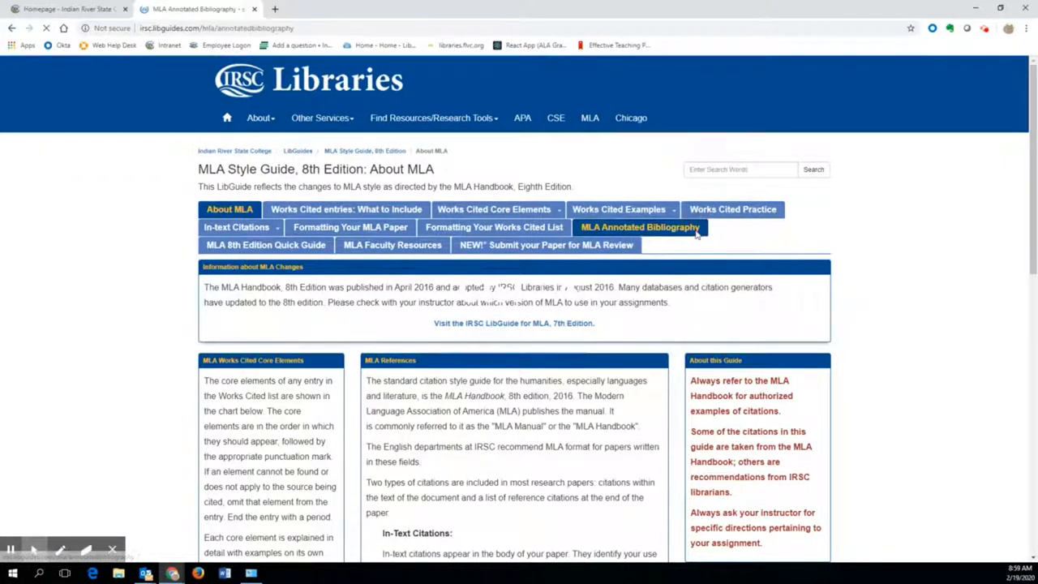
{"action": "left_click", "coordinate": [639, 227]}
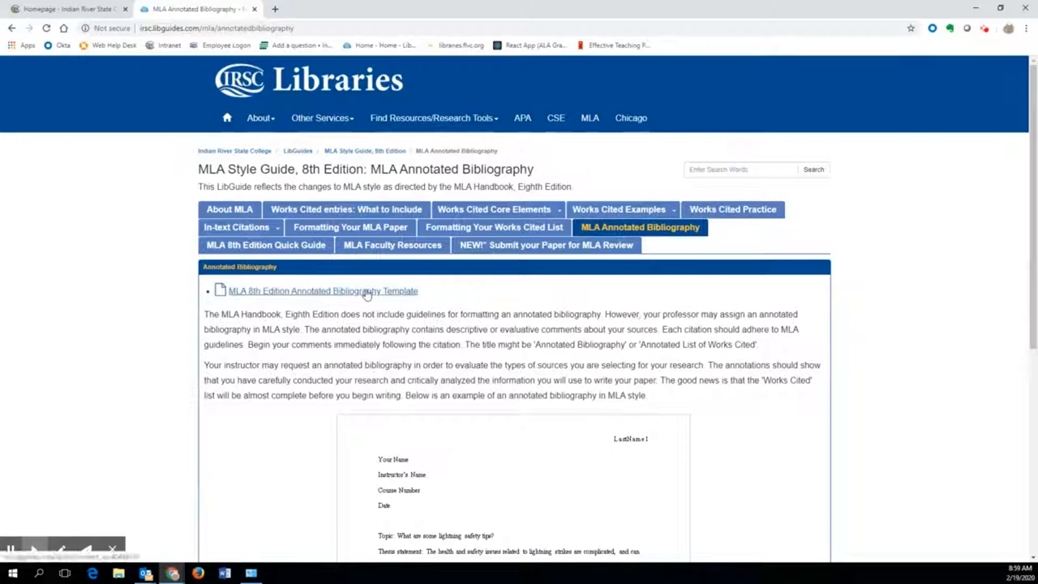
{"action": "left_click", "coordinate": [321, 291]}
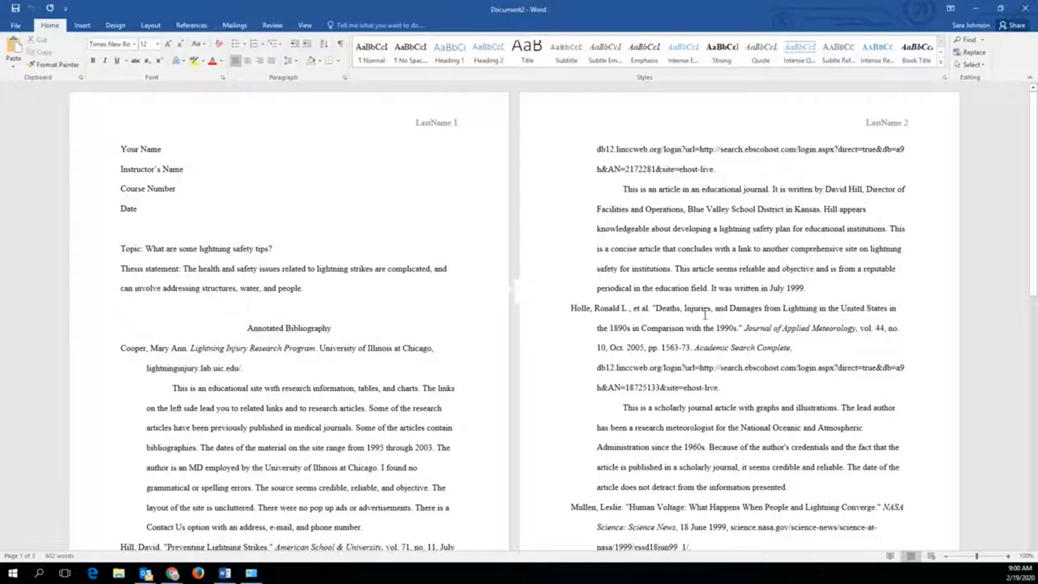
Step: Check the template's File info in Word, return to its text, then switch back to Chrome
{"action": "left_click", "coordinate": [122, 150]}
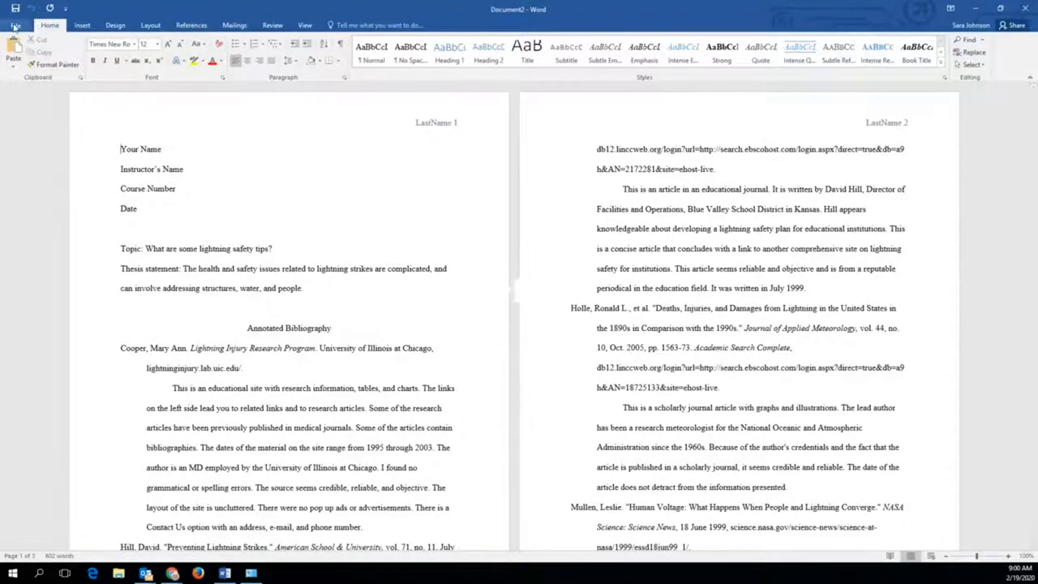
{"action": "left_click", "coordinate": [15, 25]}
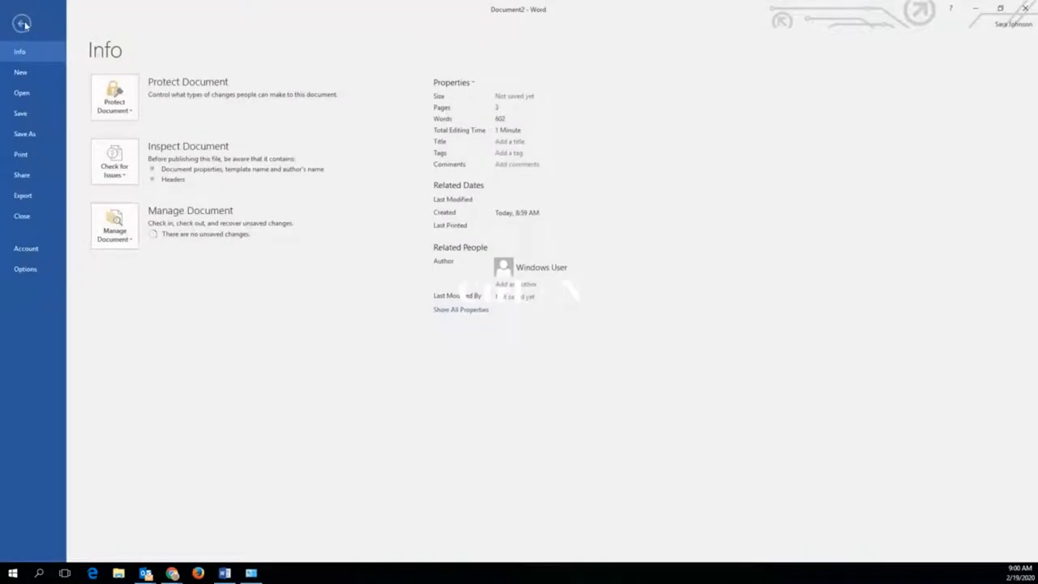
{"action": "left_click", "coordinate": [23, 22]}
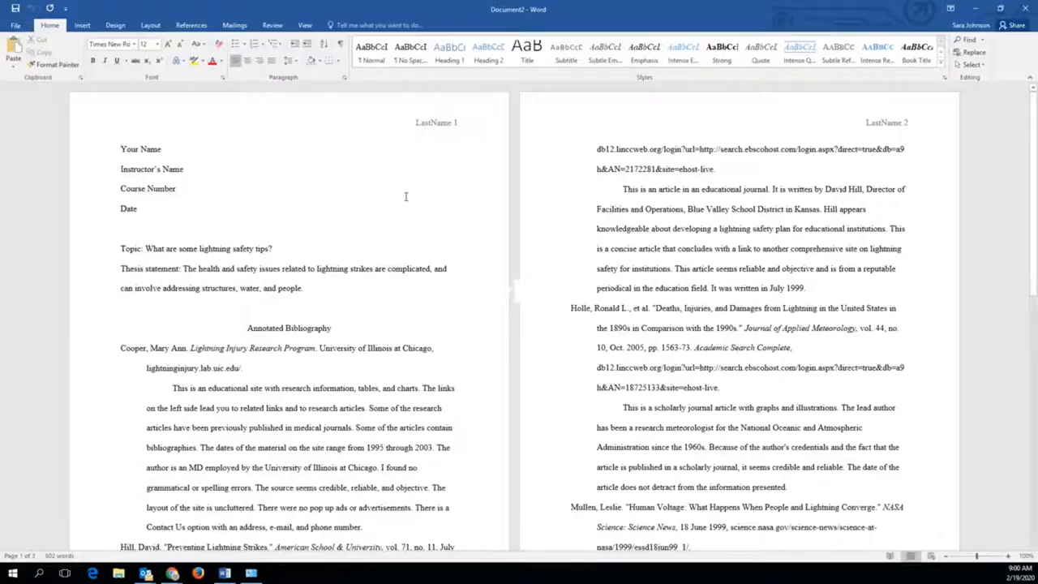
{"action": "mouse_move", "coordinate": [328, 198]}
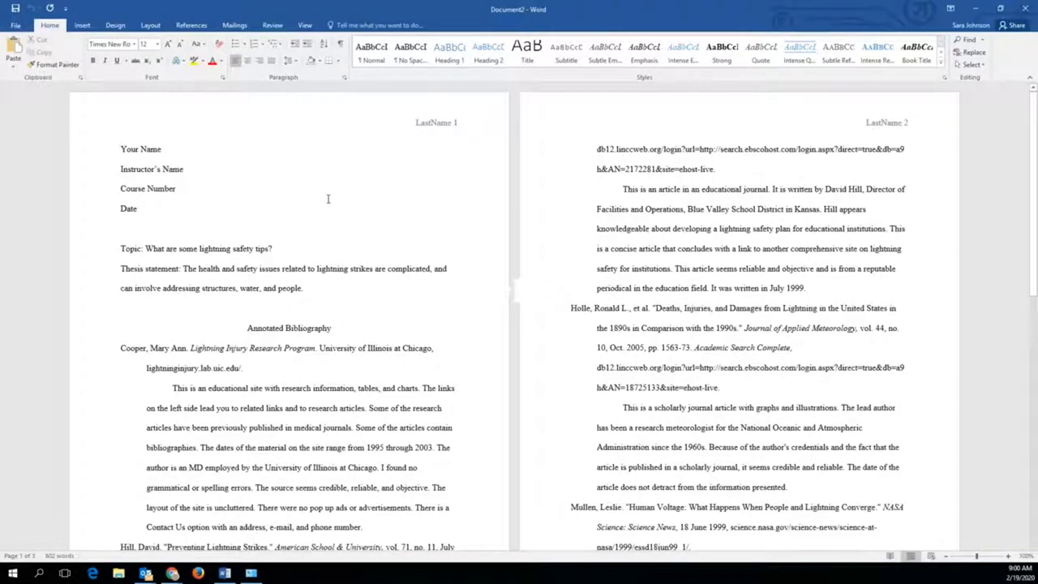
{"action": "double_click", "coordinate": [139, 149]}
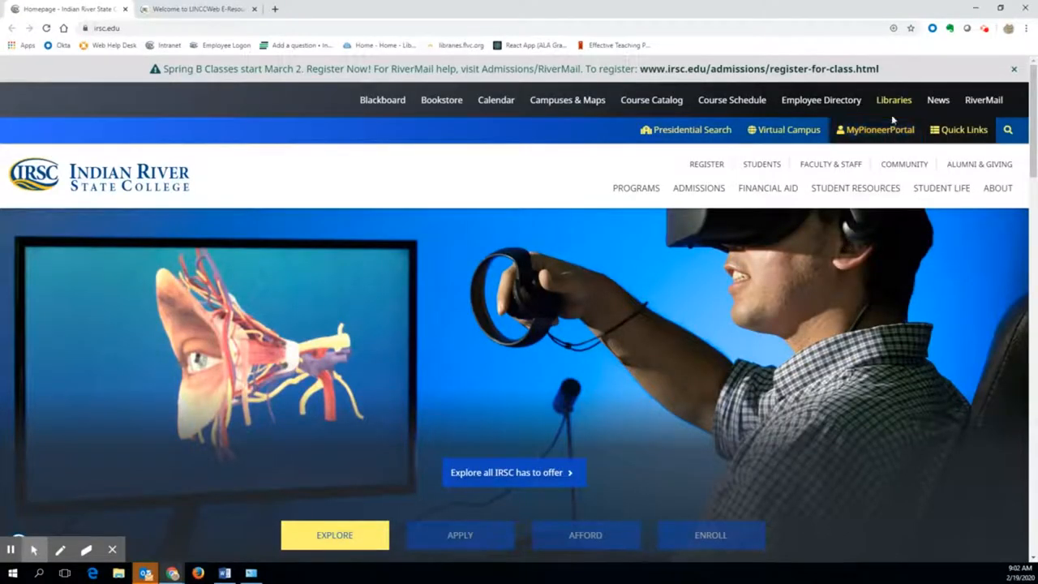
Step: Through Libraries > Databases by Subject > Current Events, open Opposing Viewpoints in Context (Gale)
{"action": "left_click", "coordinate": [894, 100]}
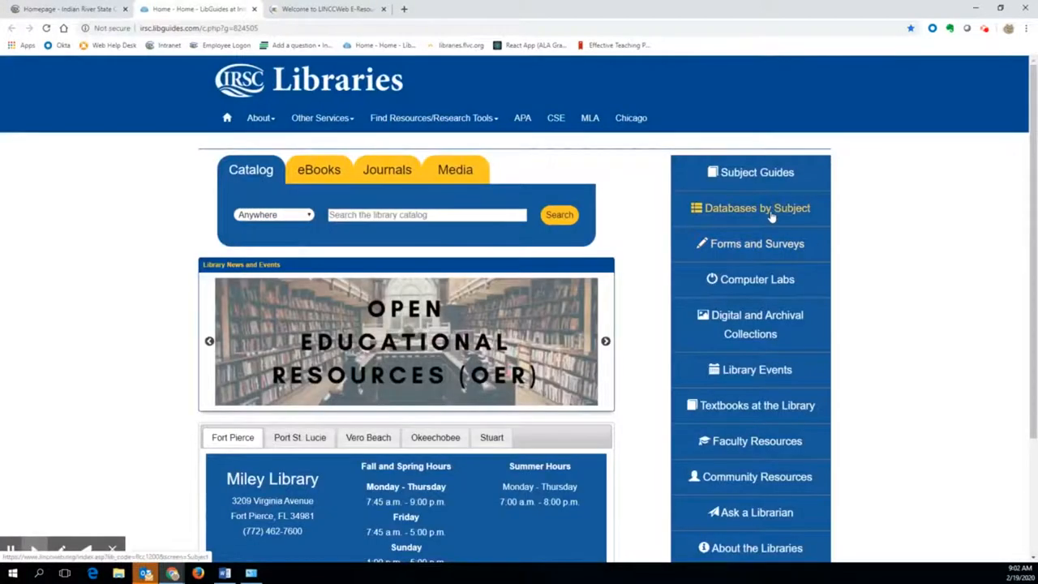
{"action": "left_click", "coordinate": [756, 207]}
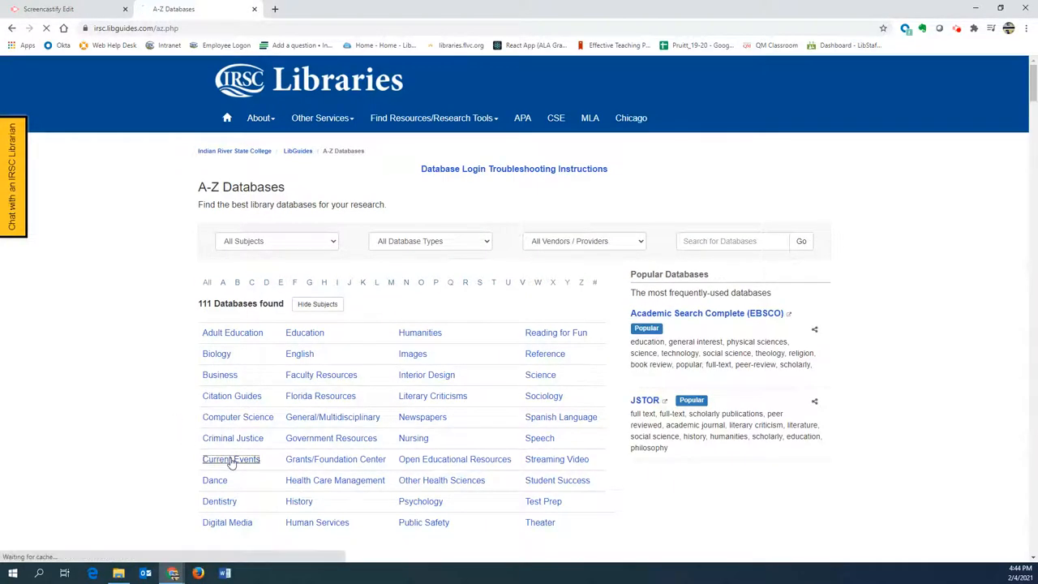
{"action": "left_click", "coordinate": [231, 459]}
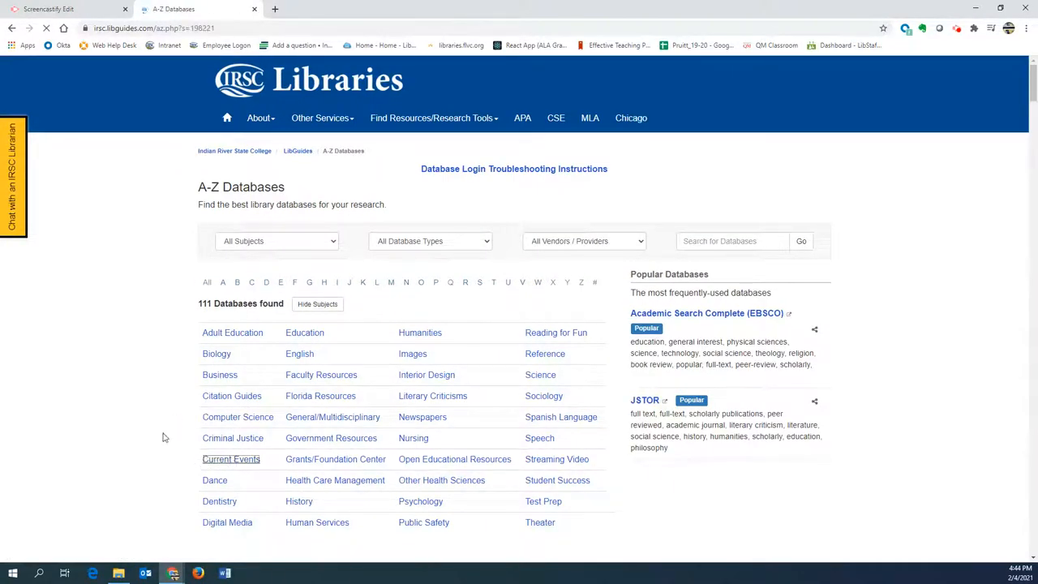
{"action": "left_click", "coordinate": [230, 459]}
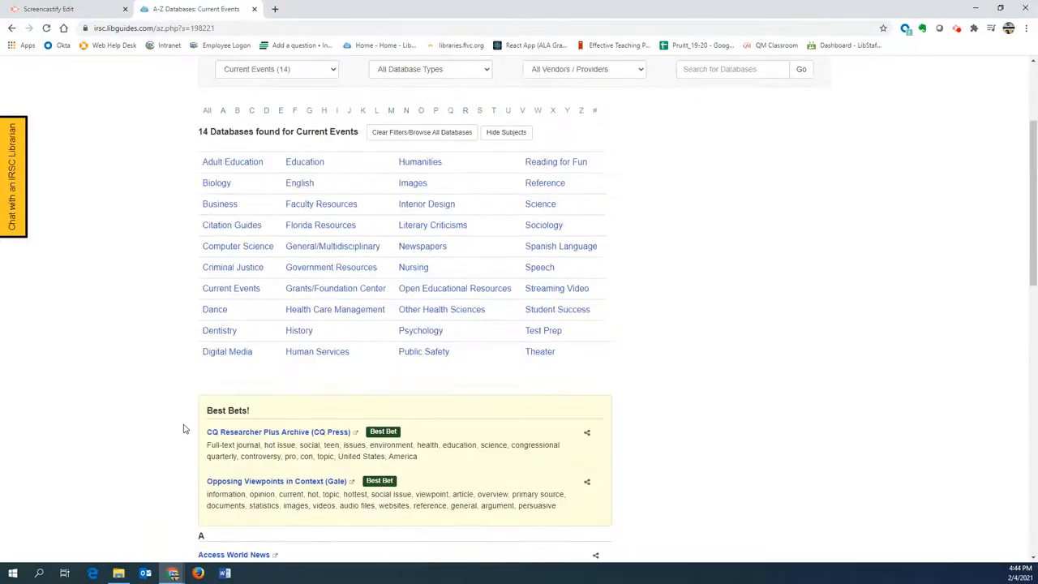
{"action": "scroll", "scroll_direction": "down", "scroll_amount": 3}
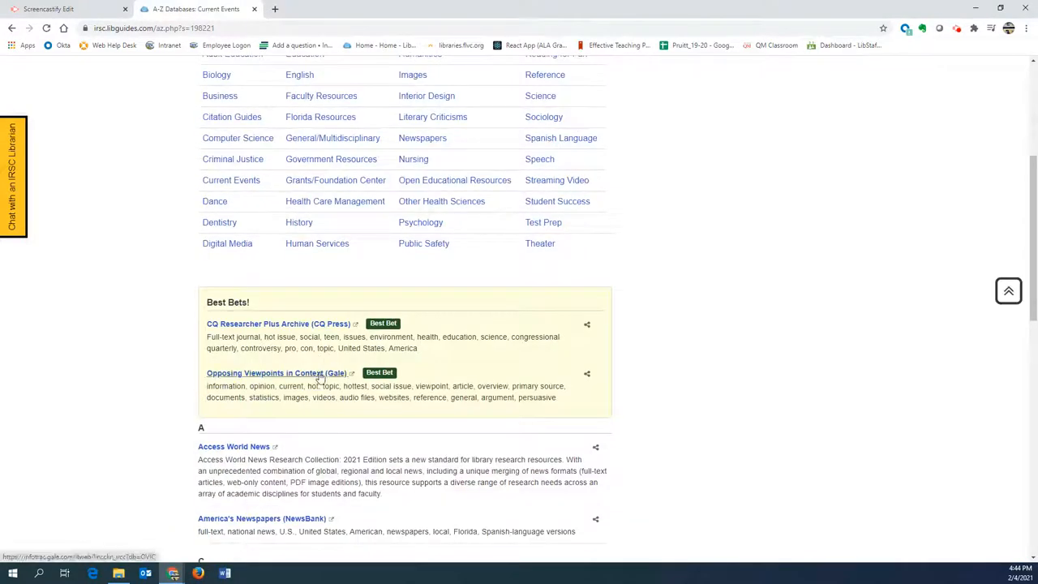
{"action": "left_click", "coordinate": [276, 373]}
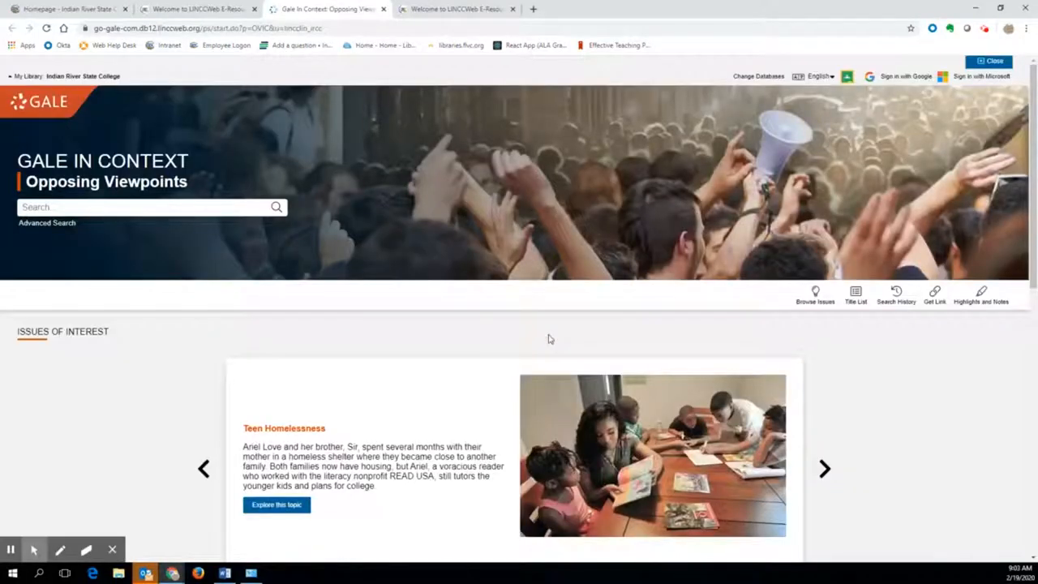
{"action": "mouse_move", "coordinate": [635, 360]}
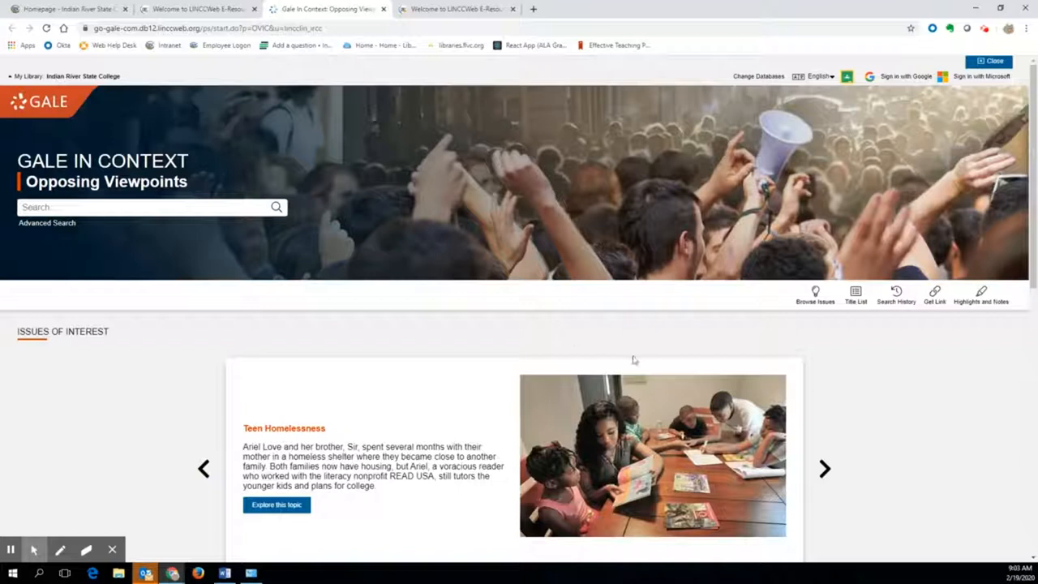
{"action": "mouse_move", "coordinate": [815, 295]}
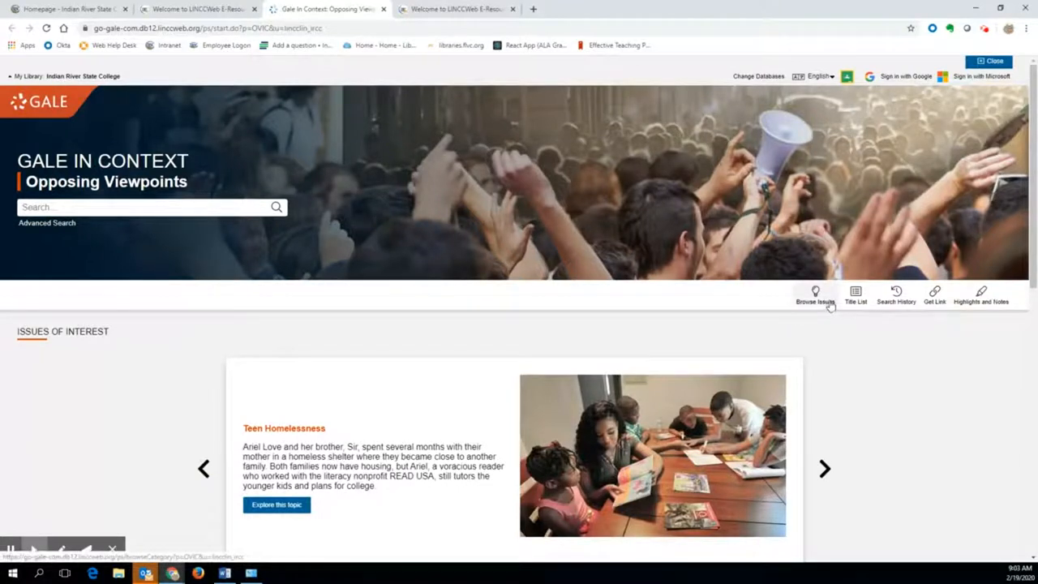
Step: Browse Issues to Teen Homelessness and open 'Do Programs for Runaway and Homeless Youth Work?'
{"action": "left_click", "coordinate": [814, 295]}
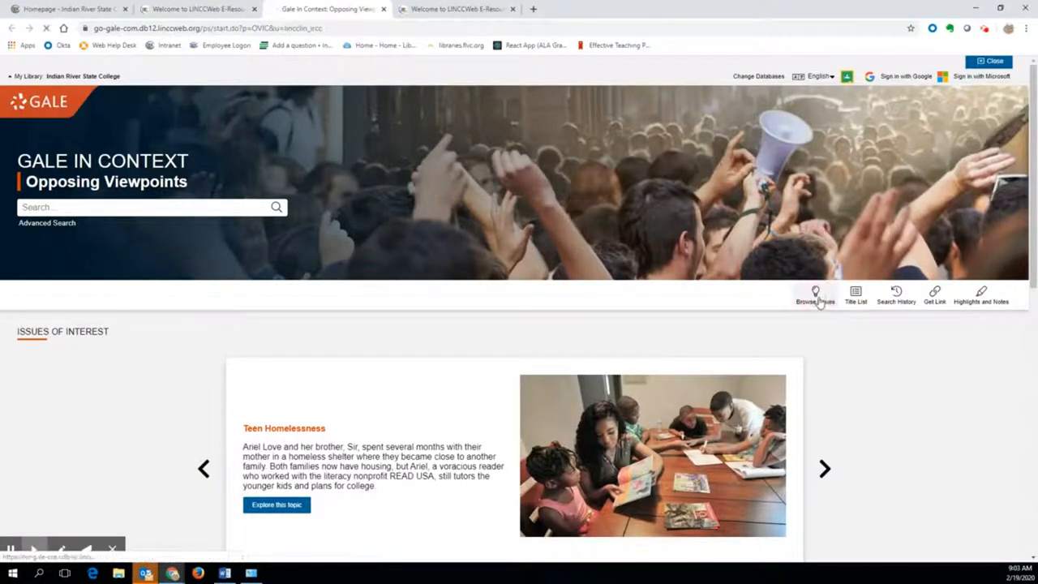
{"action": "left_click", "coordinate": [815, 295]}
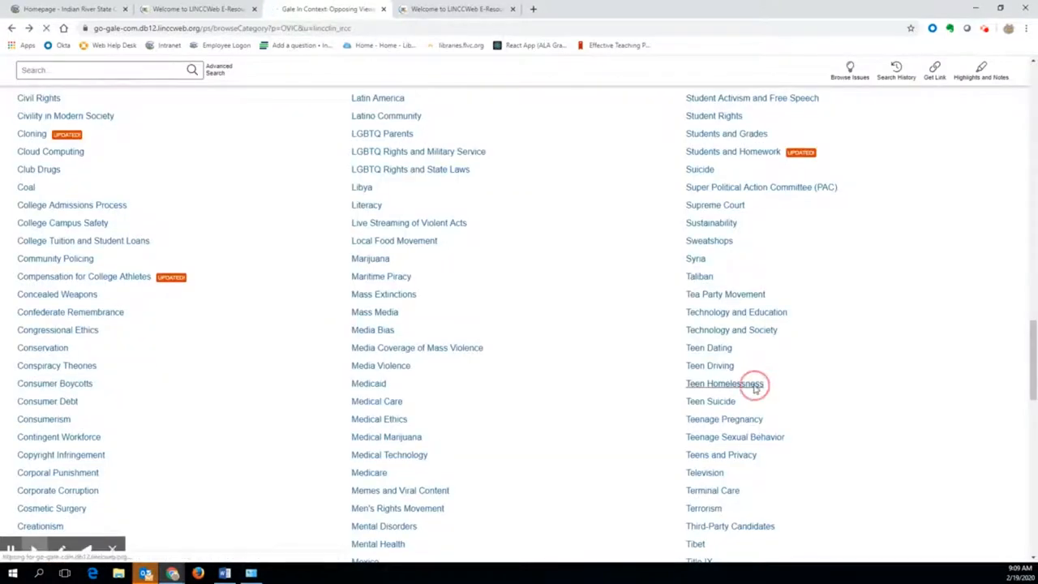
{"action": "left_click", "coordinate": [724, 383]}
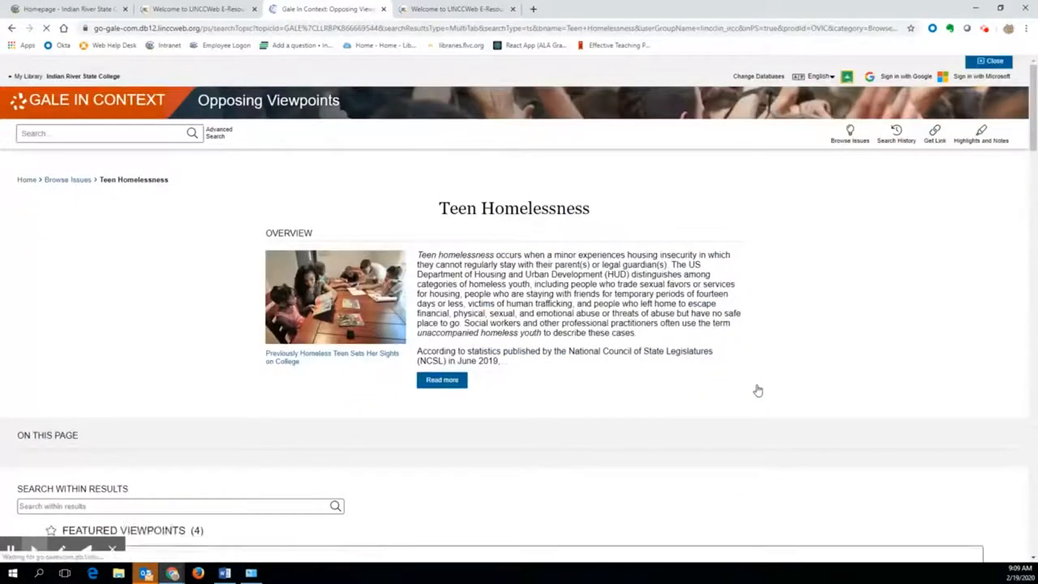
{"action": "scroll", "scroll_direction": "down", "scroll_amount": 3}
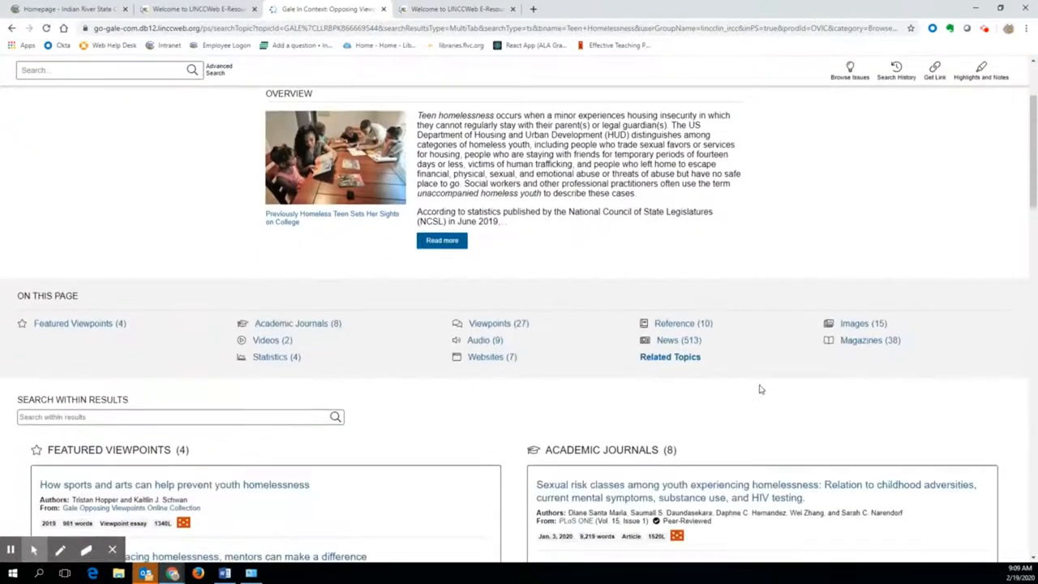
{"action": "scroll", "scroll_direction": "down", "scroll_amount": 3}
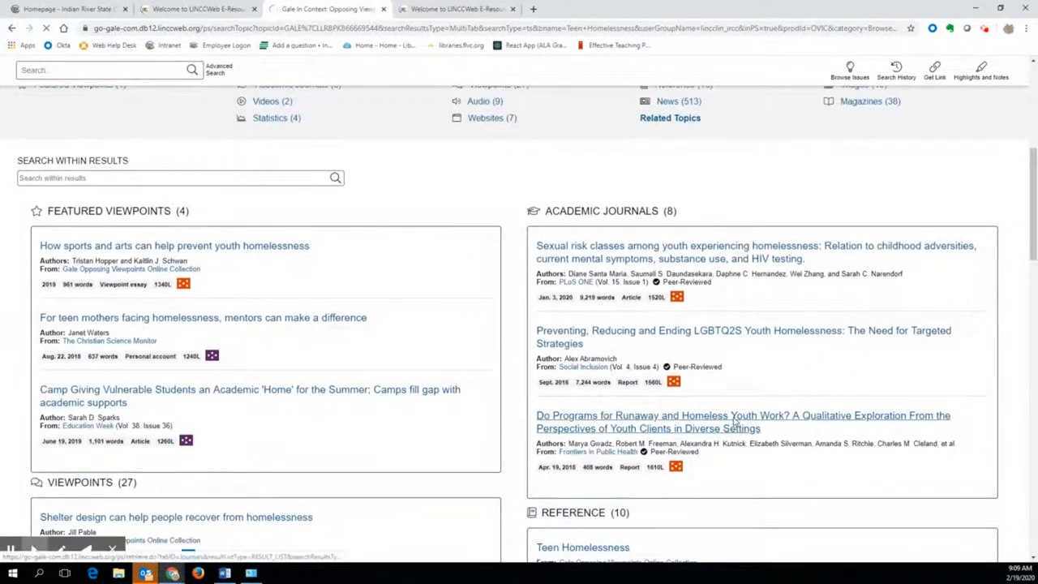
{"action": "left_click", "coordinate": [743, 421]}
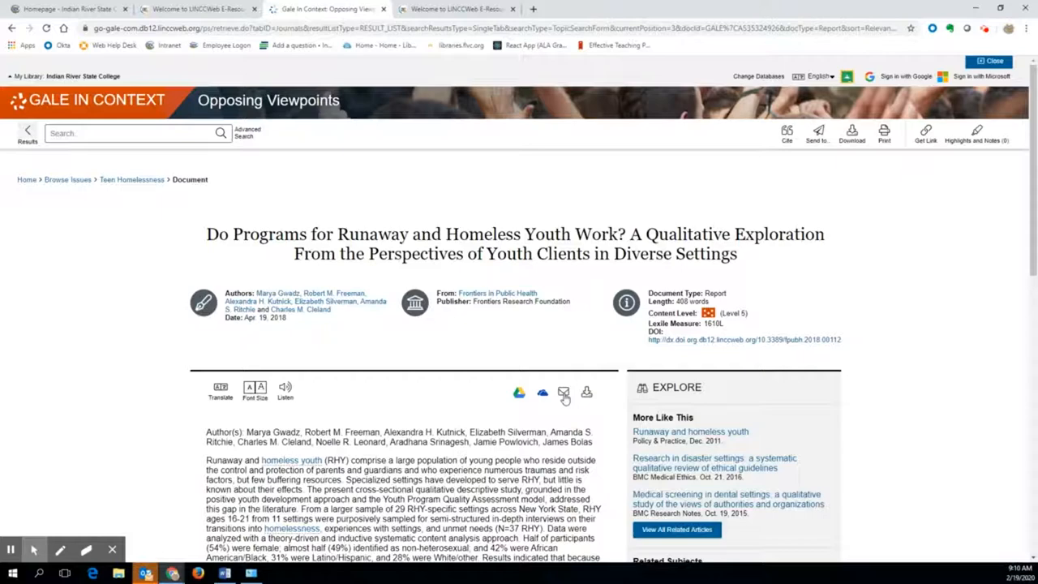
Step: Email the article's full text to your irsc.edu address and dismiss the confirmation
{"action": "left_click", "coordinate": [565, 392]}
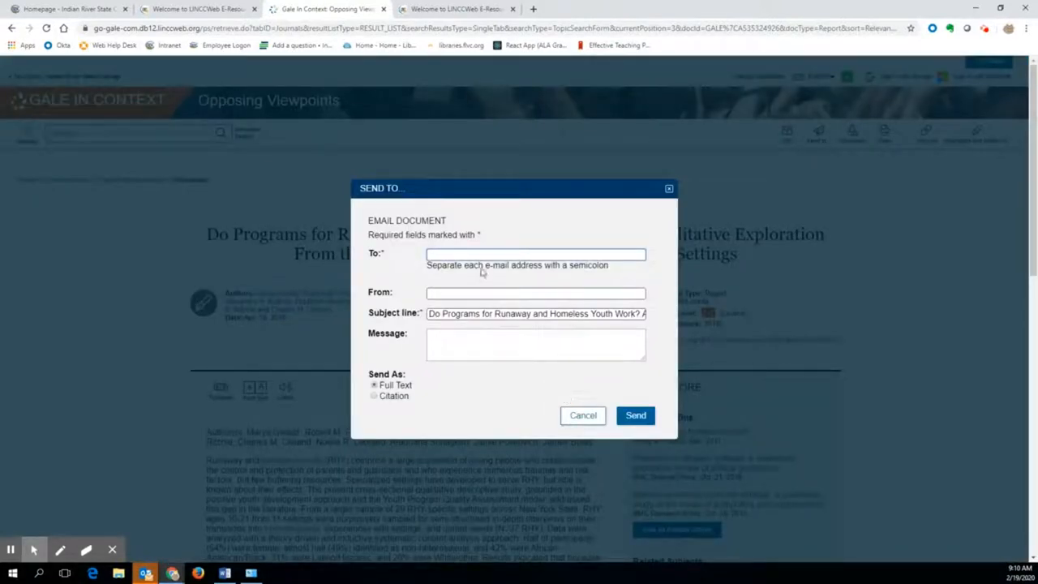
{"action": "left_click", "coordinate": [536, 253]}
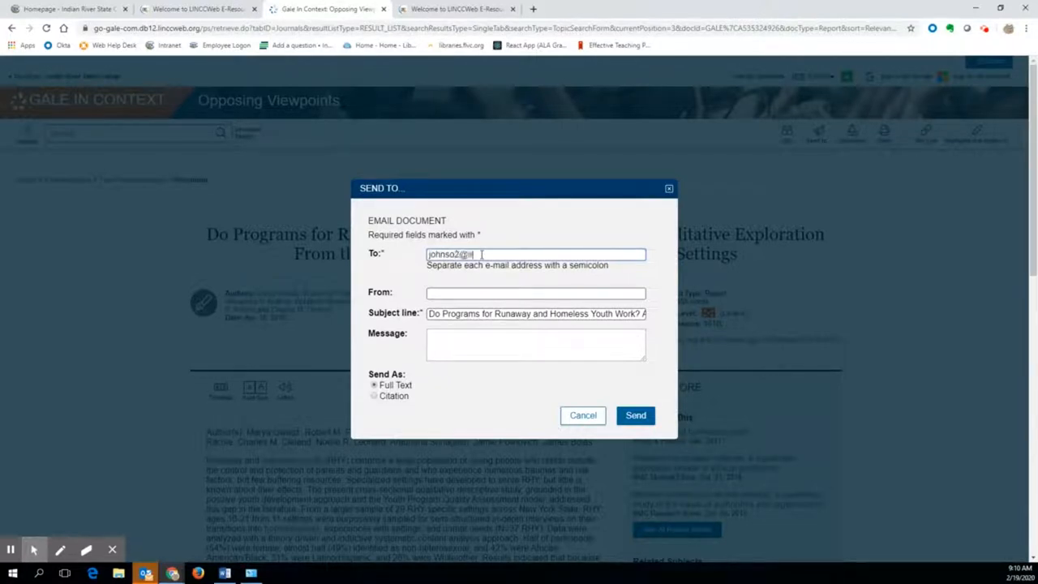
{"action": "type", "text": "irsc.edu"}
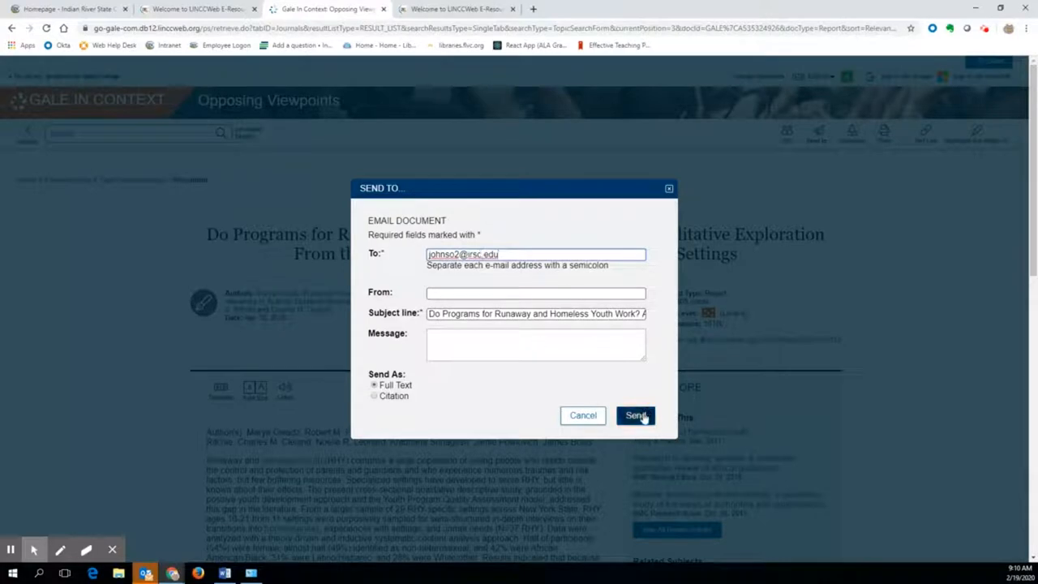
{"action": "left_click", "coordinate": [636, 415]}
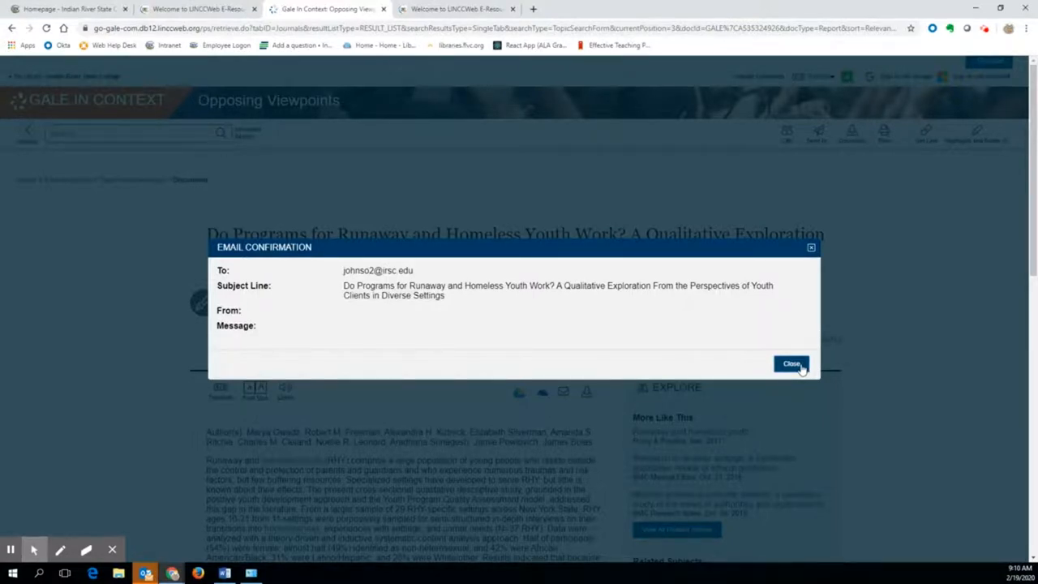
{"action": "left_click", "coordinate": [792, 363]}
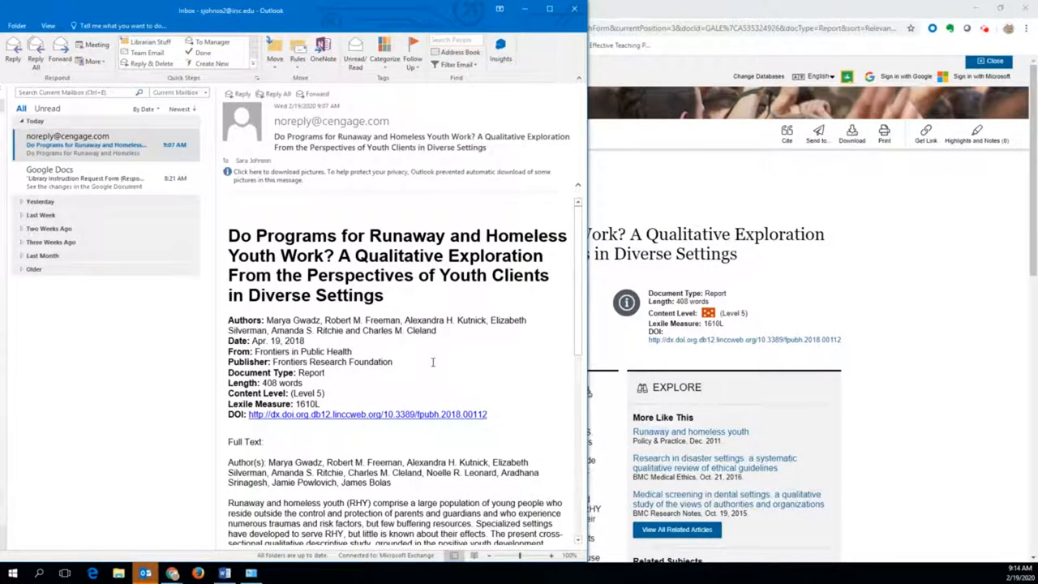
Step: Scroll the emailed Gale article down to its Source Citation (MLA 8th Edition)
{"action": "scroll", "scroll_direction": "down", "scroll_amount": 3}
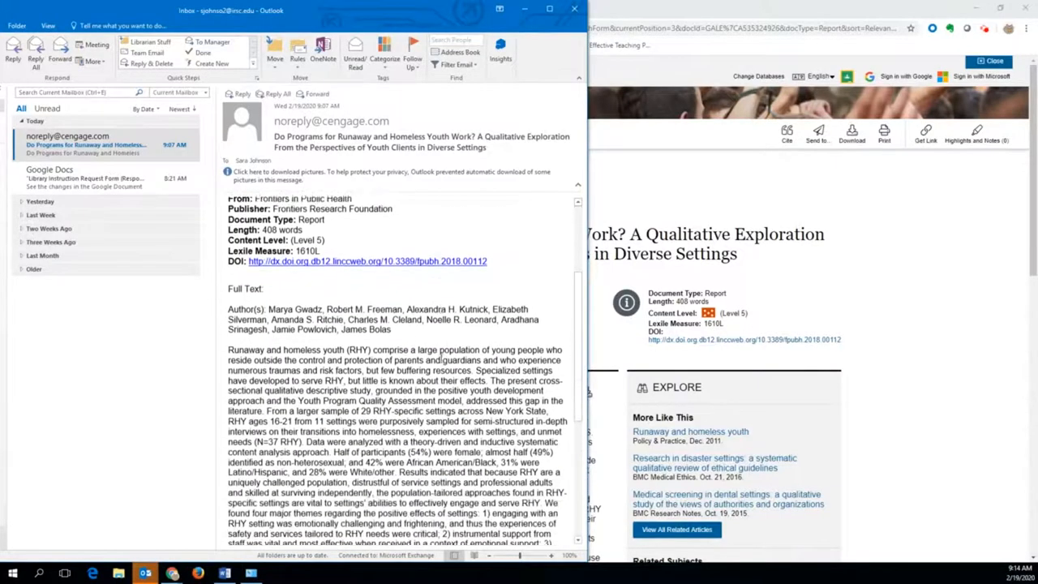
{"action": "scroll", "scroll_direction": "down", "scroll_amount": 3}
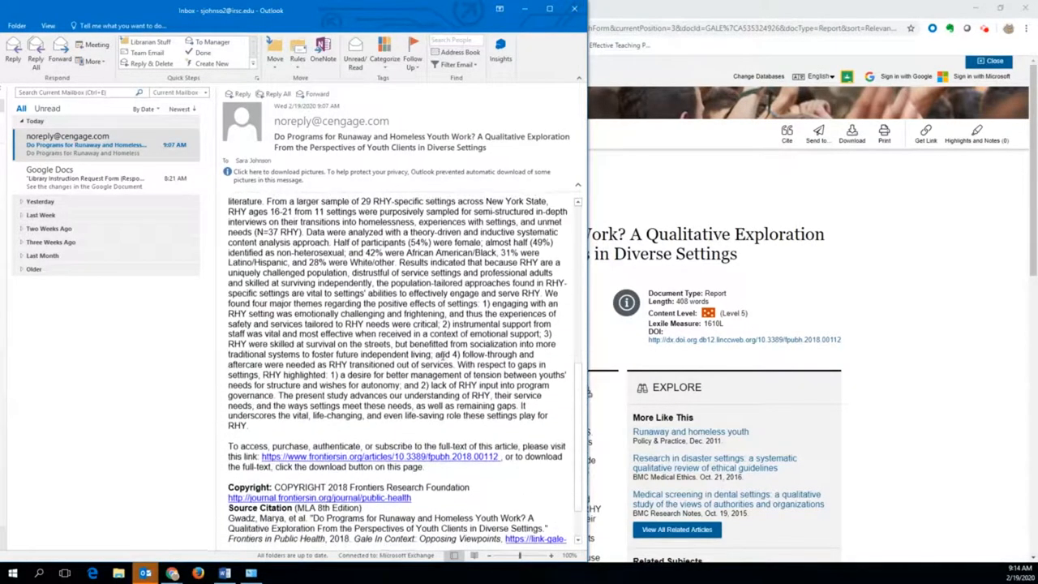
{"action": "scroll", "scroll_direction": "down", "scroll_amount": 3}
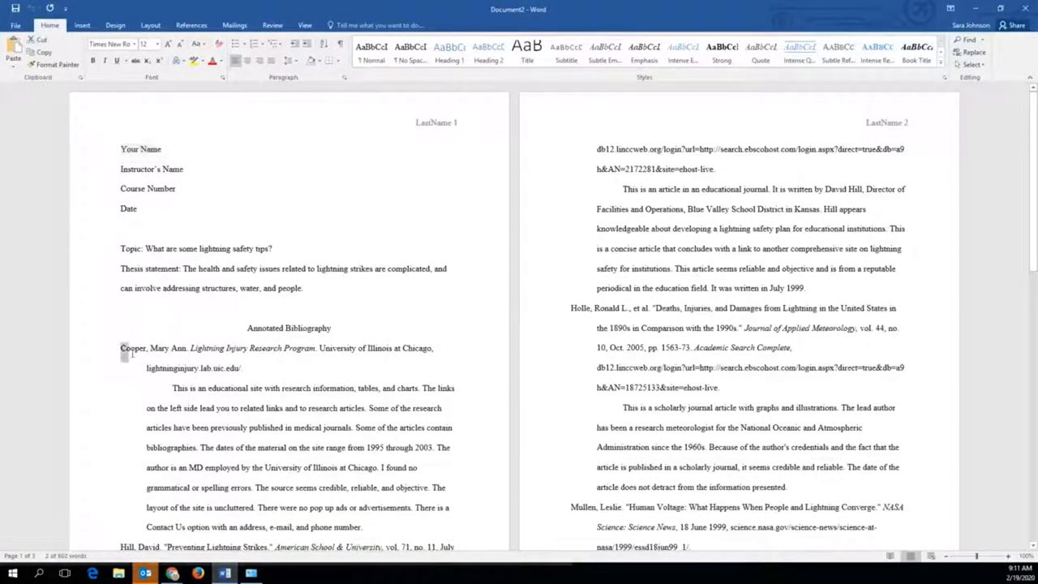
Step: Select the whole Cooper sample citation in the template and bring up its paste choices
{"action": "double_click", "coordinate": [133, 347]}
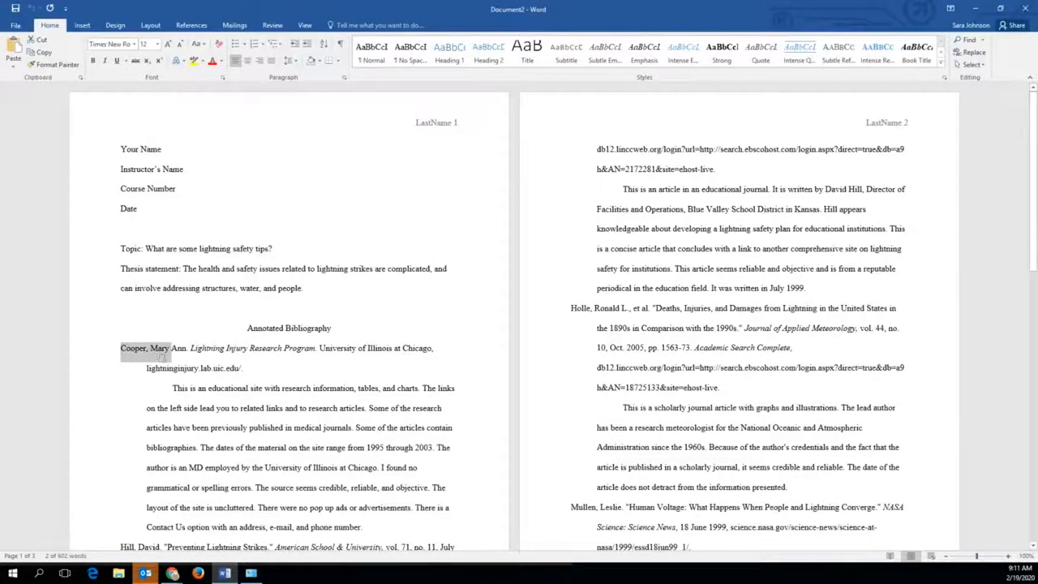
{"action": "left_click_drag", "start_coordinate": [162, 347], "coordinate": [240, 369]}
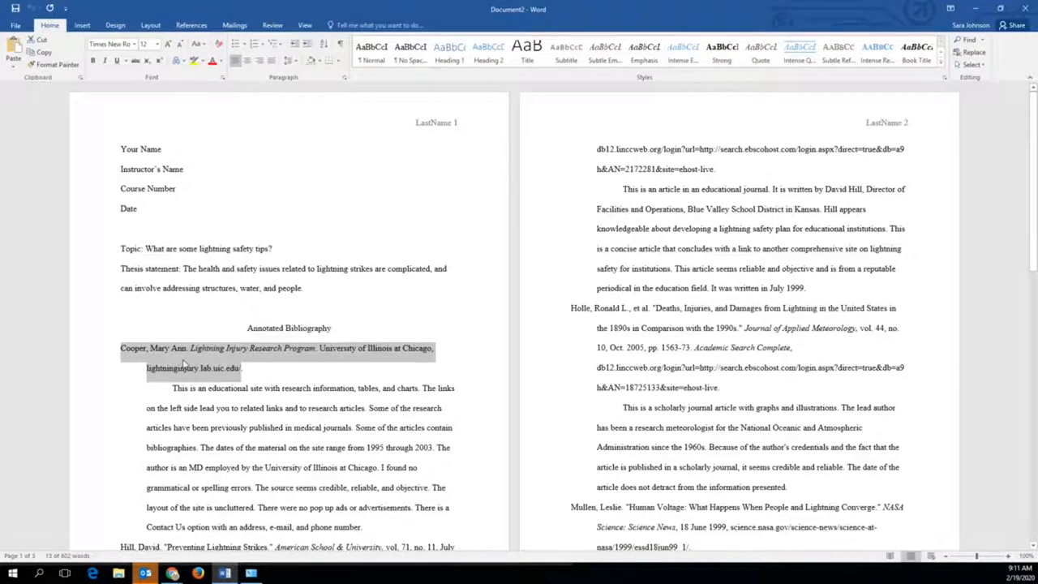
{"action": "right_click", "coordinate": [194, 365]}
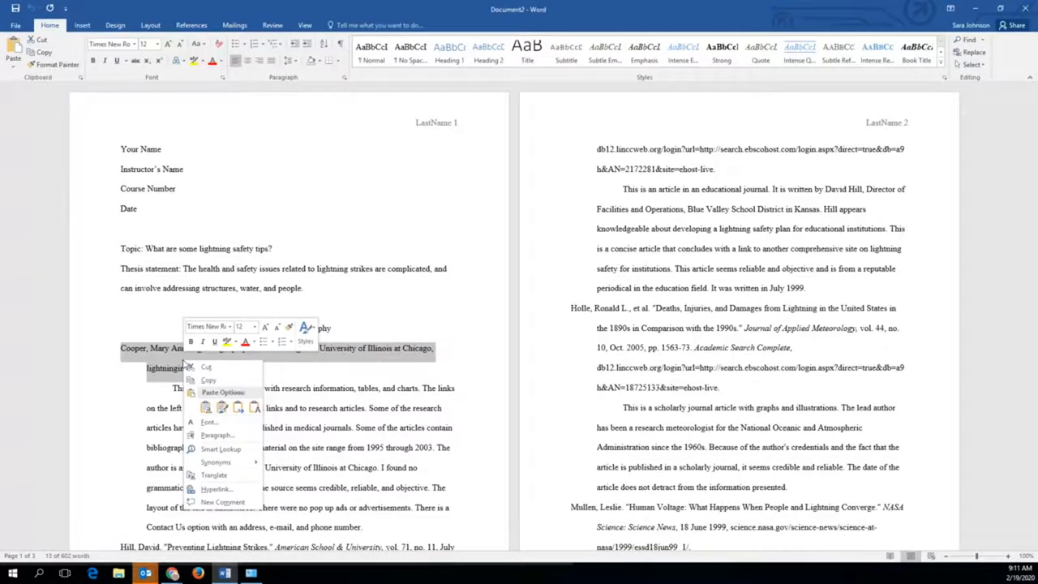
{"action": "mouse_move", "coordinate": [241, 407]}
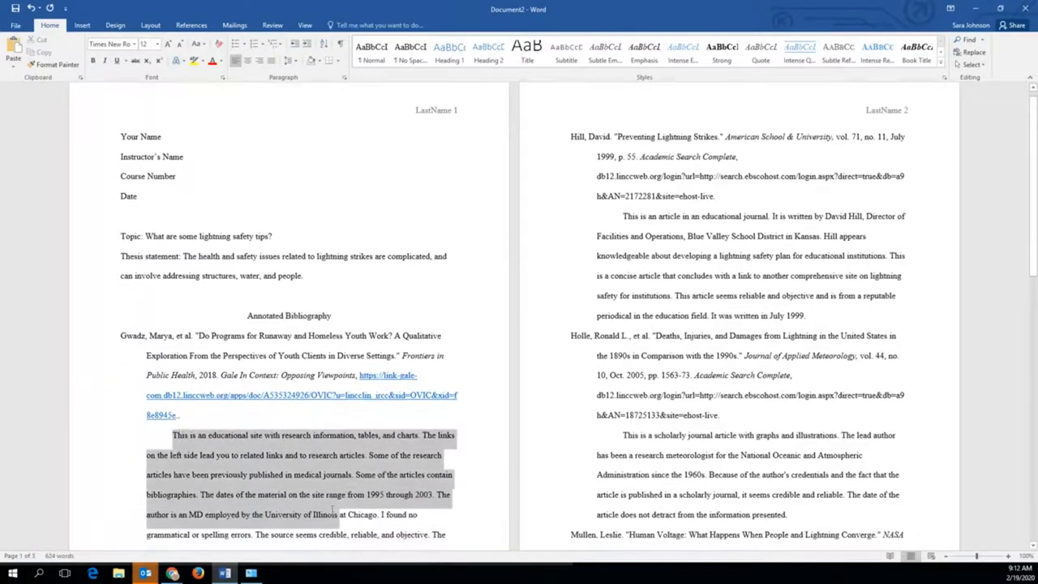
Step: Review the pasted Gwadz et al. citation now standing in place of the Cooper entry
{"action": "scroll", "scroll_direction": "down", "scroll_amount": 3}
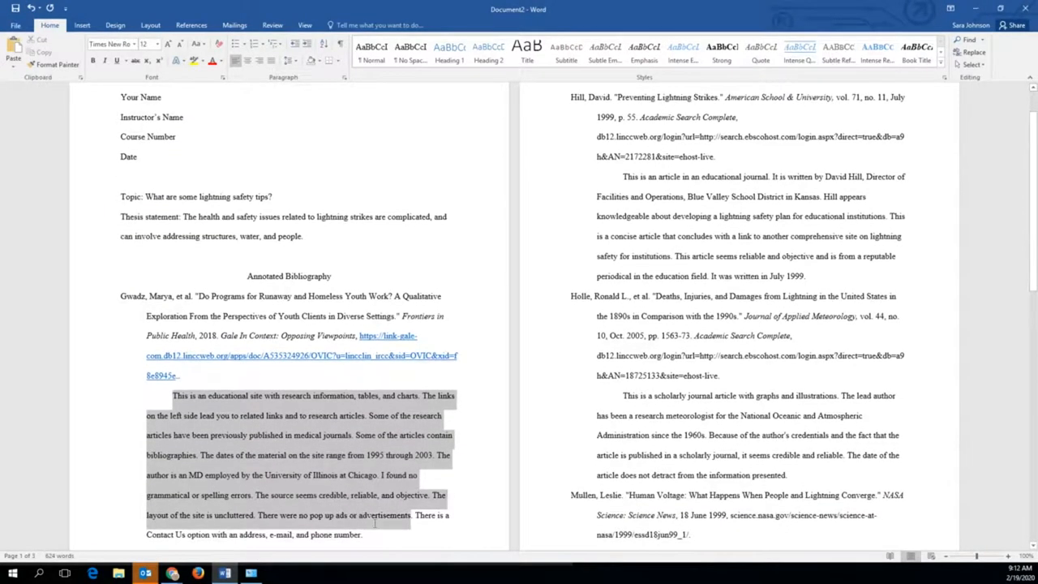